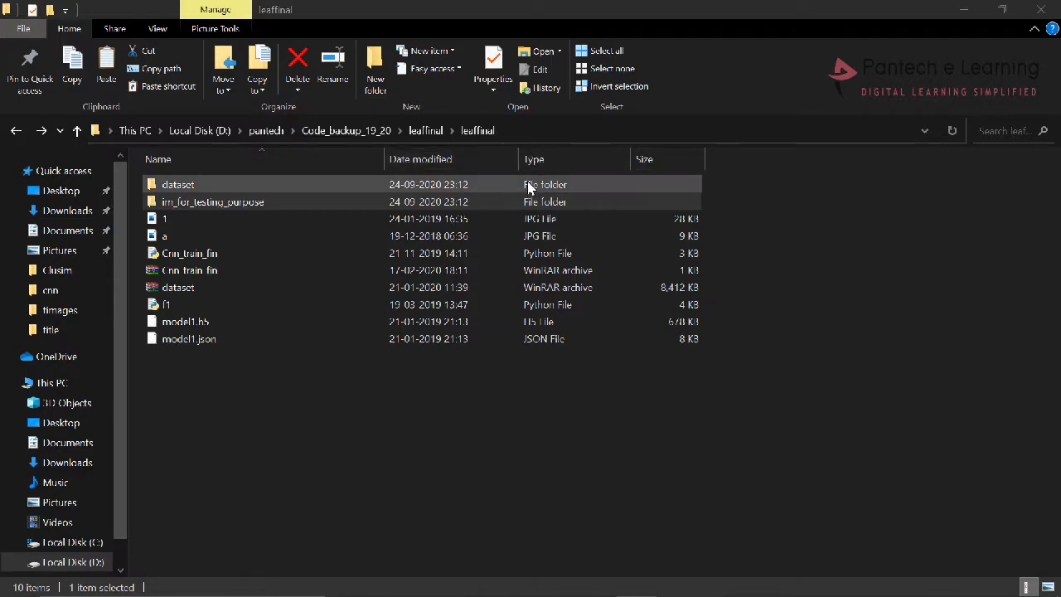
- Browse the dataset's train folder of disease classes and return to the leaffinal project folder
{"action": "double_click", "coordinate": [177, 184]}
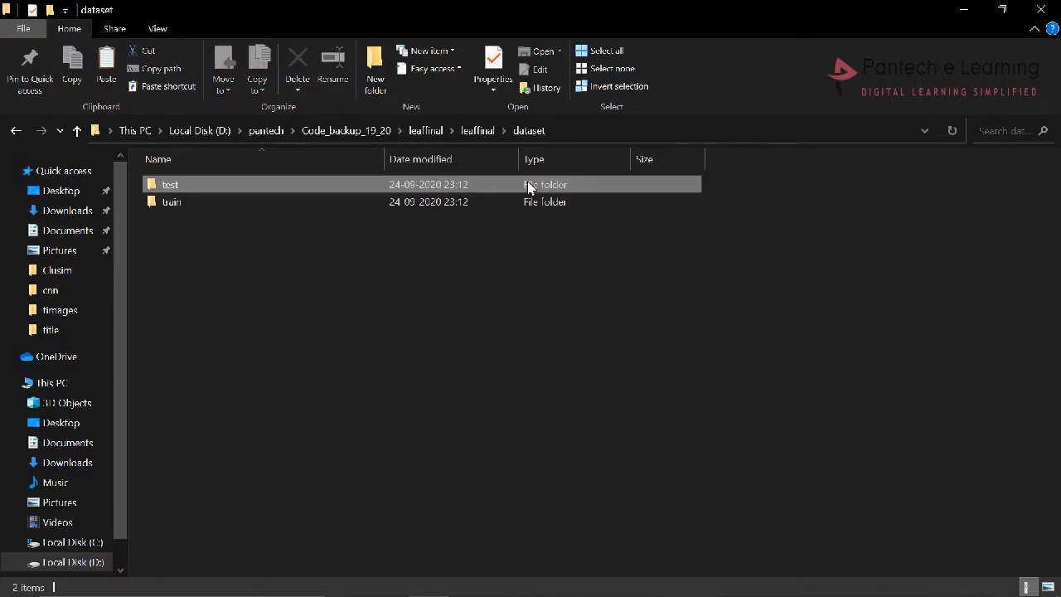
{"action": "double_click", "coordinate": [172, 202]}
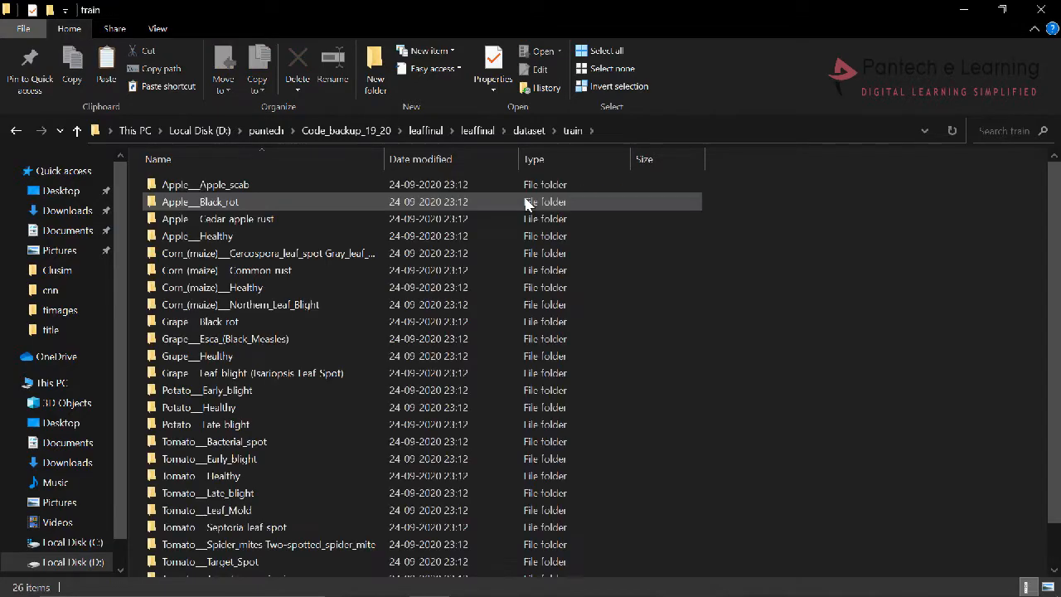
{"action": "scroll", "scroll_direction": "down", "scroll_amount": 3}
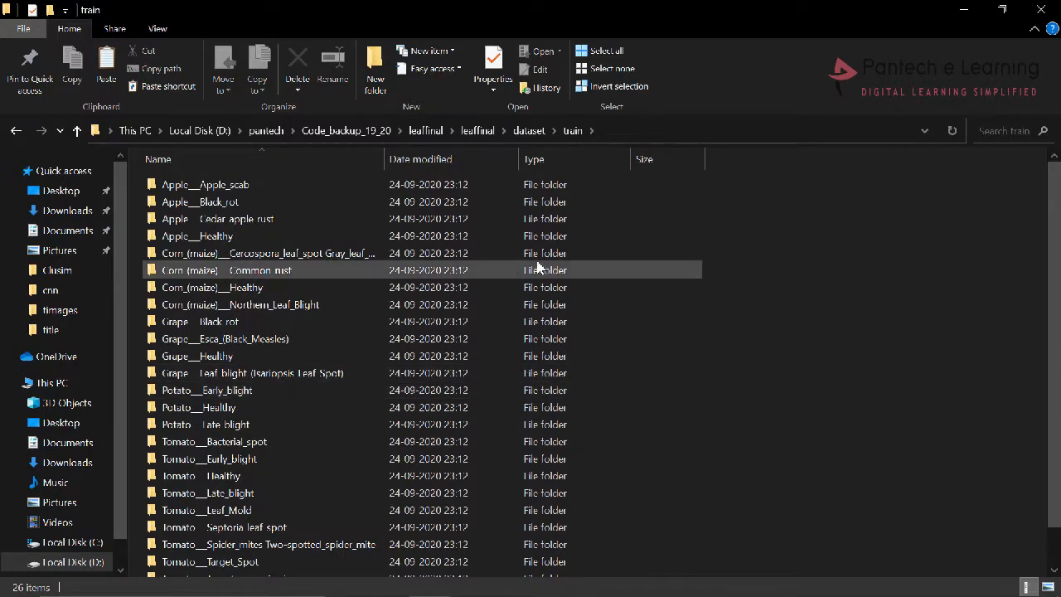
{"action": "mouse_move", "coordinate": [756, 246]}
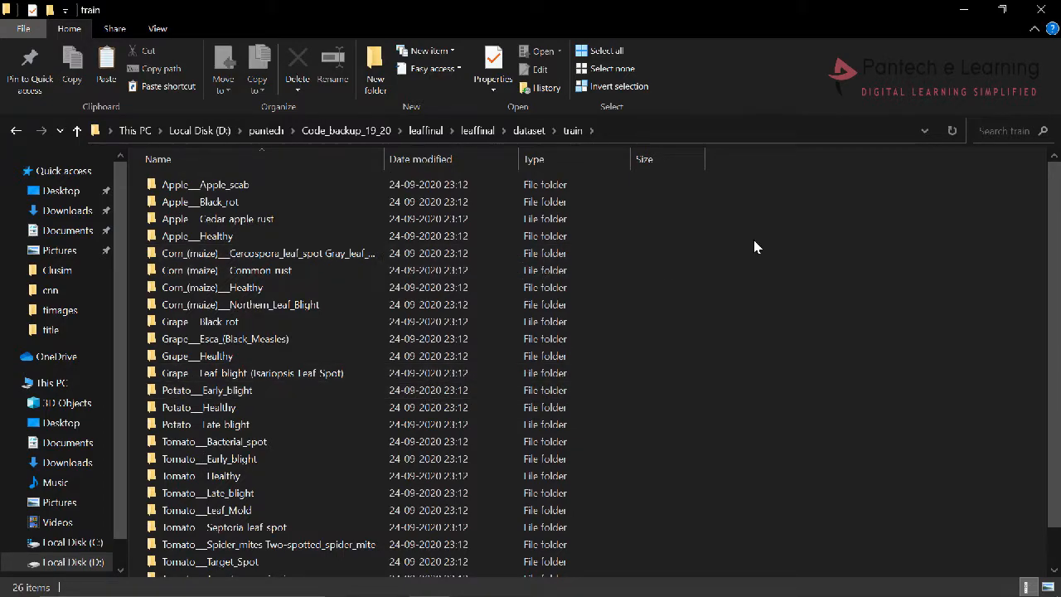
{"action": "mouse_move", "coordinate": [544, 146]}
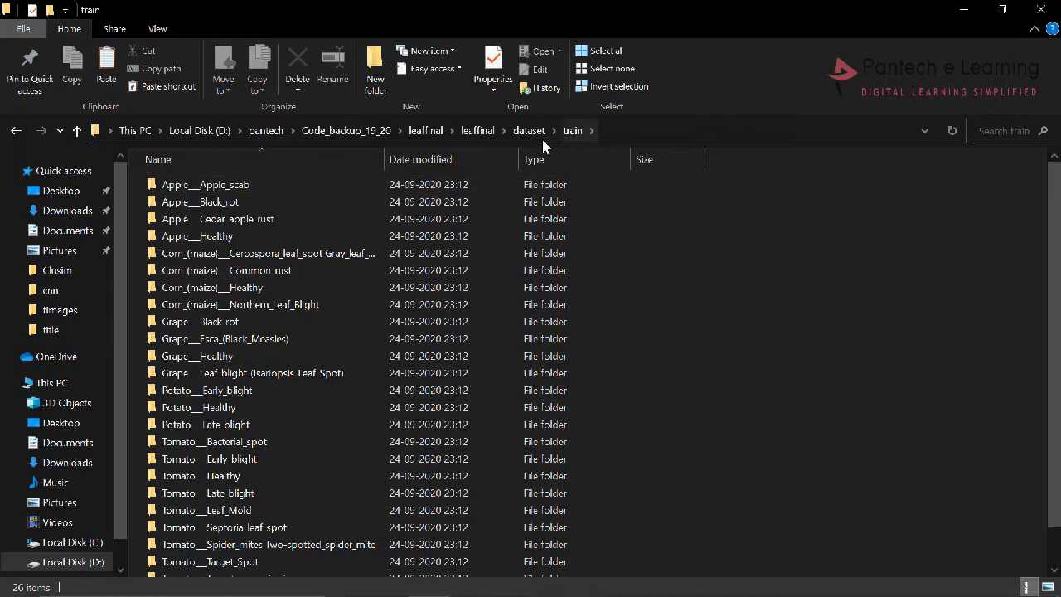
{"action": "left_click", "coordinate": [529, 129]}
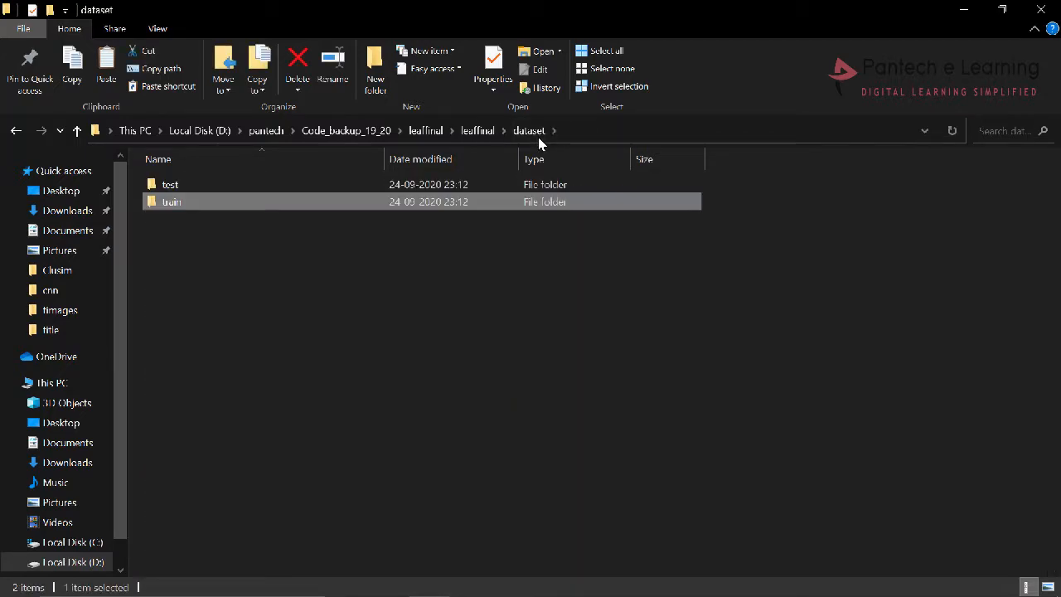
{"action": "left_click", "coordinate": [477, 130]}
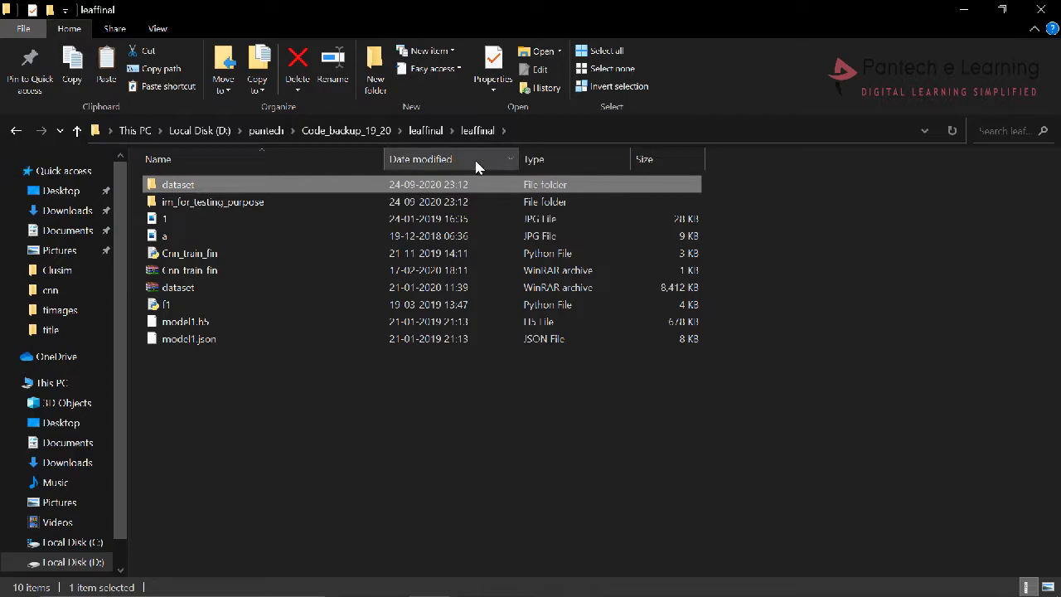
- View the im_for_testing_purpose sample leaves, then show ADAS LANE VEHICLE's launch options in Navigator
{"action": "double_click", "coordinate": [213, 203]}
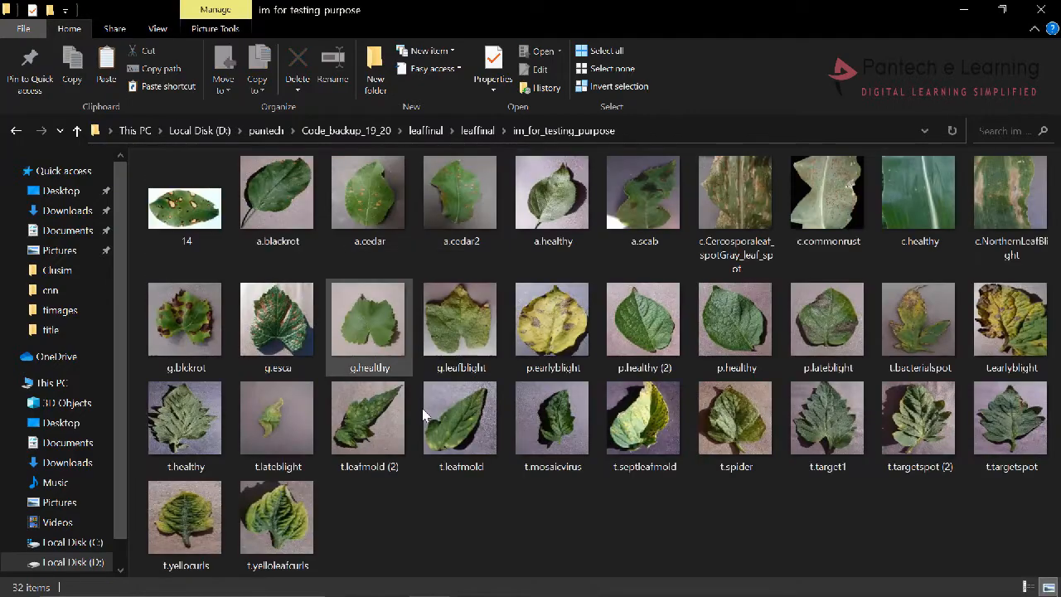
{"action": "left_click", "coordinate": [277, 318]}
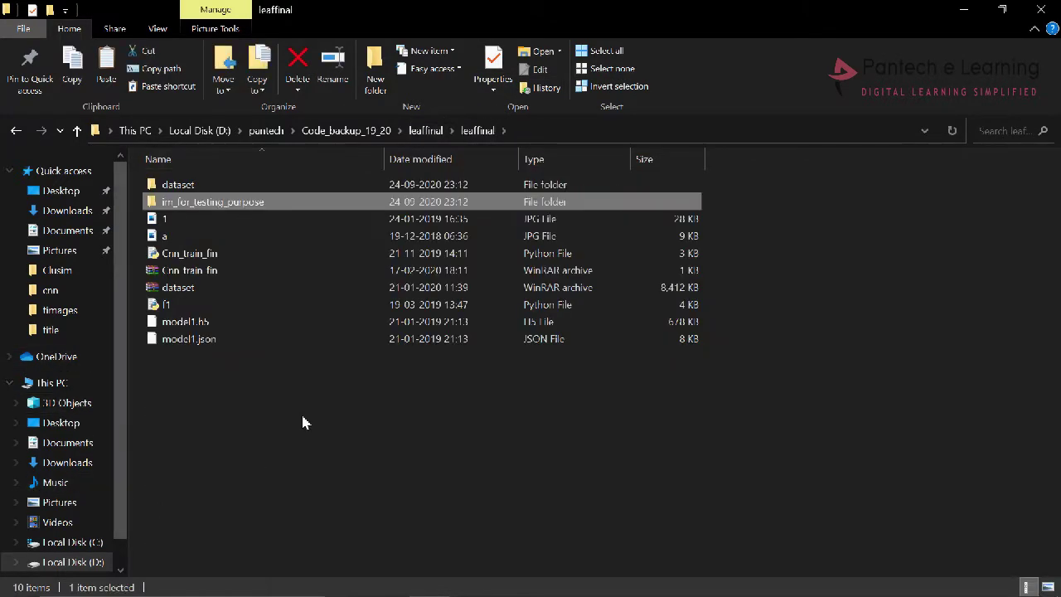
{"action": "mouse_move", "coordinate": [892, 252]}
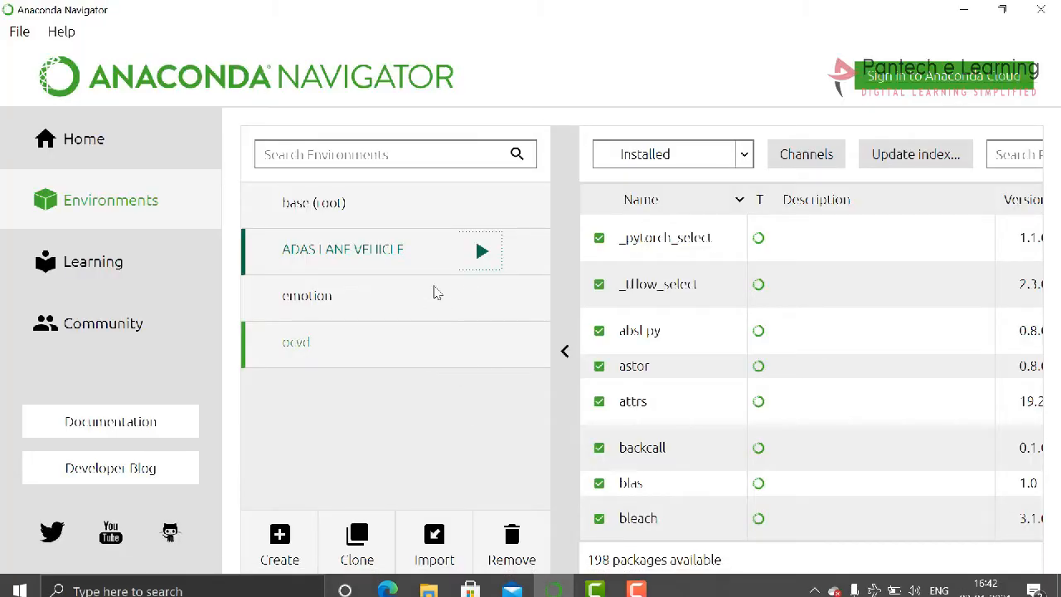
{"action": "mouse_move", "coordinate": [481, 272]}
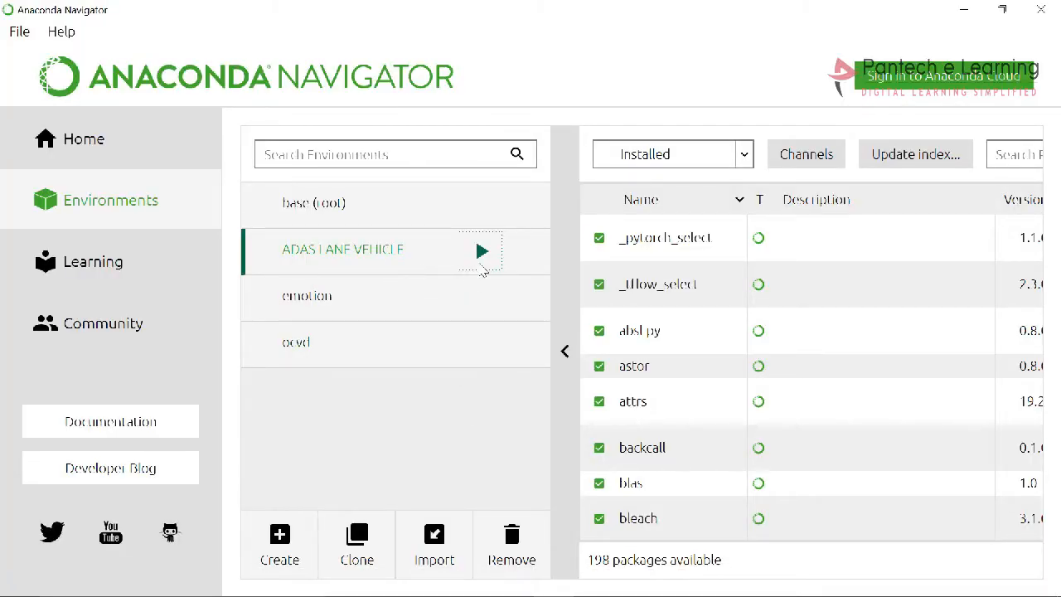
{"action": "left_click", "coordinate": [481, 251]}
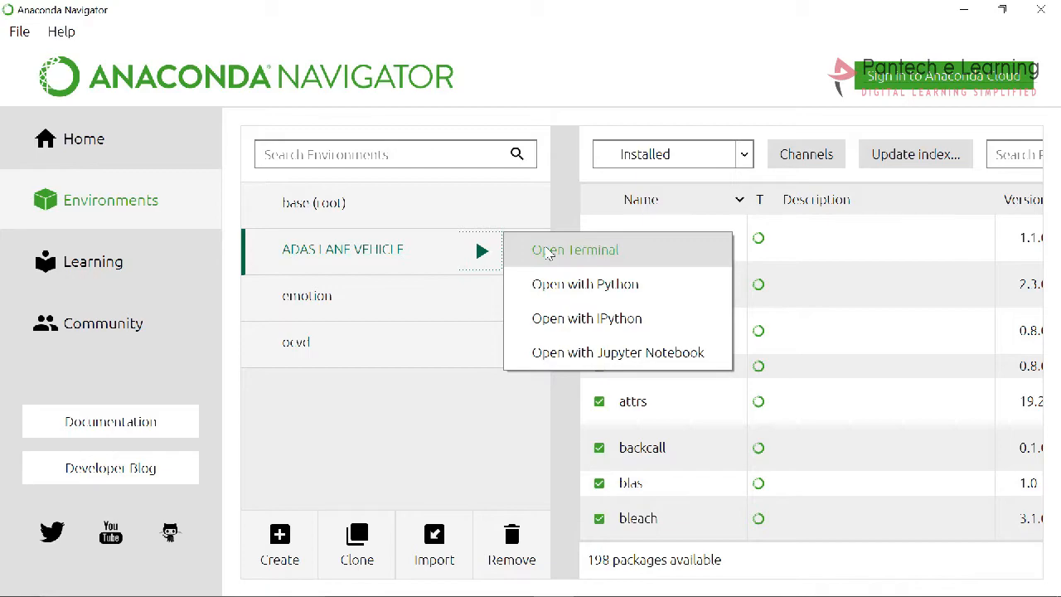
- In the environment terminal, change to D:\pantech\Code_backup_19_20\leaffinal\leaffinal on drive D:
{"action": "left_click", "coordinate": [577, 249]}
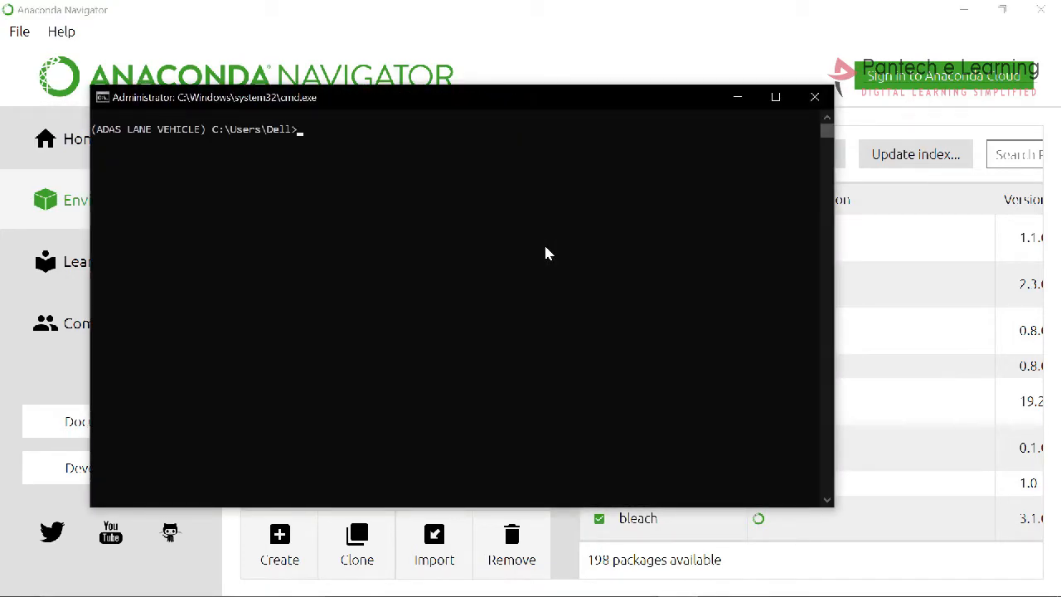
{"action": "type", "text": "D:\\pantech\\Code_backup_19_20\\leaffinal\\leaffinal"}
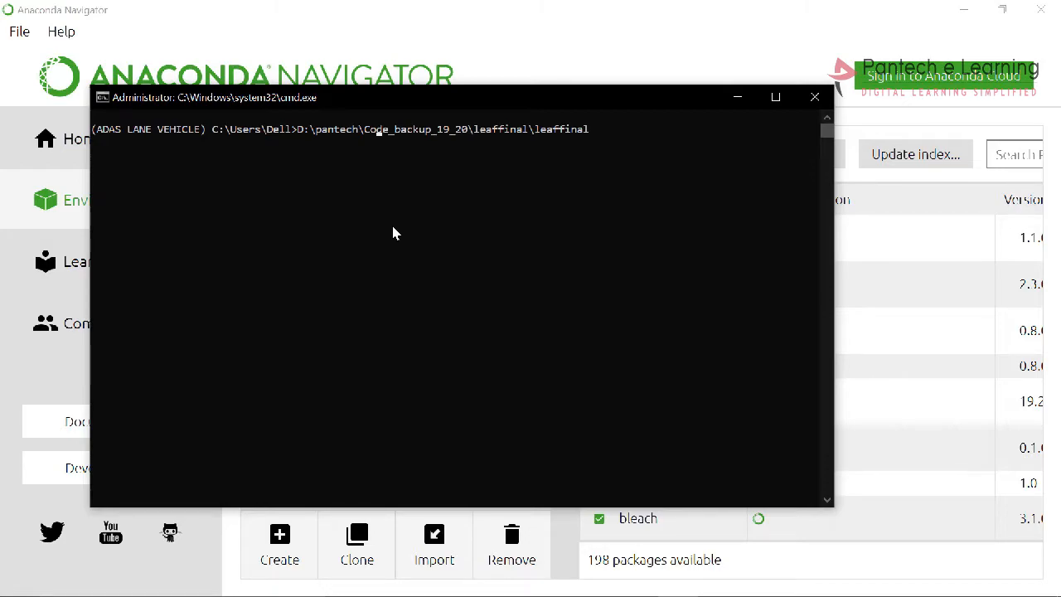
{"action": "type", "text": "cd"}
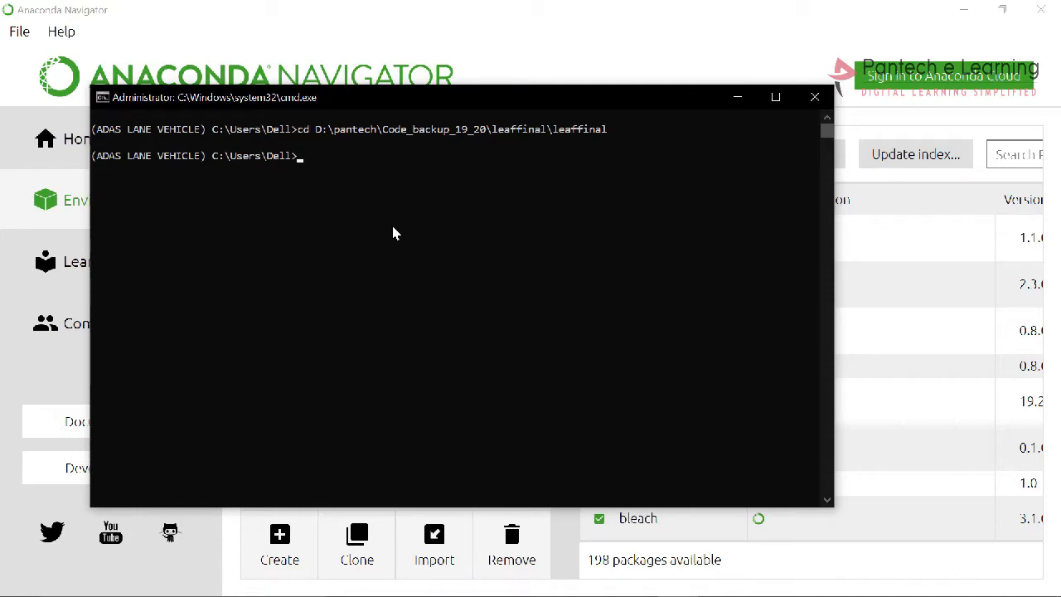
{"action": "type", "text": "D:"}
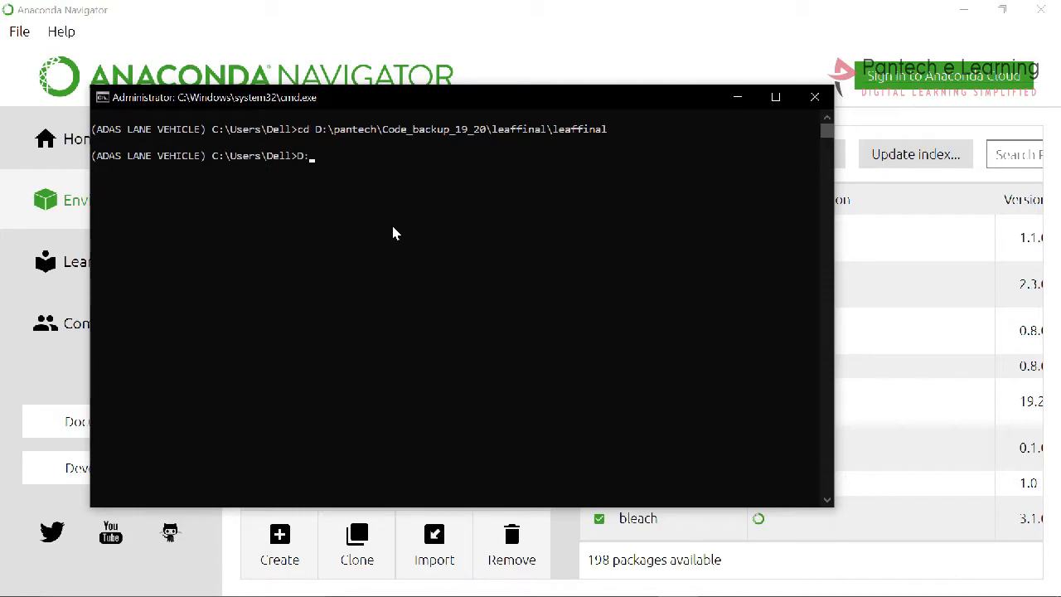
- Run the leaffinal Python script to launch the Leaf Disease Detection GUI
{"action": "type", "text": "p"}
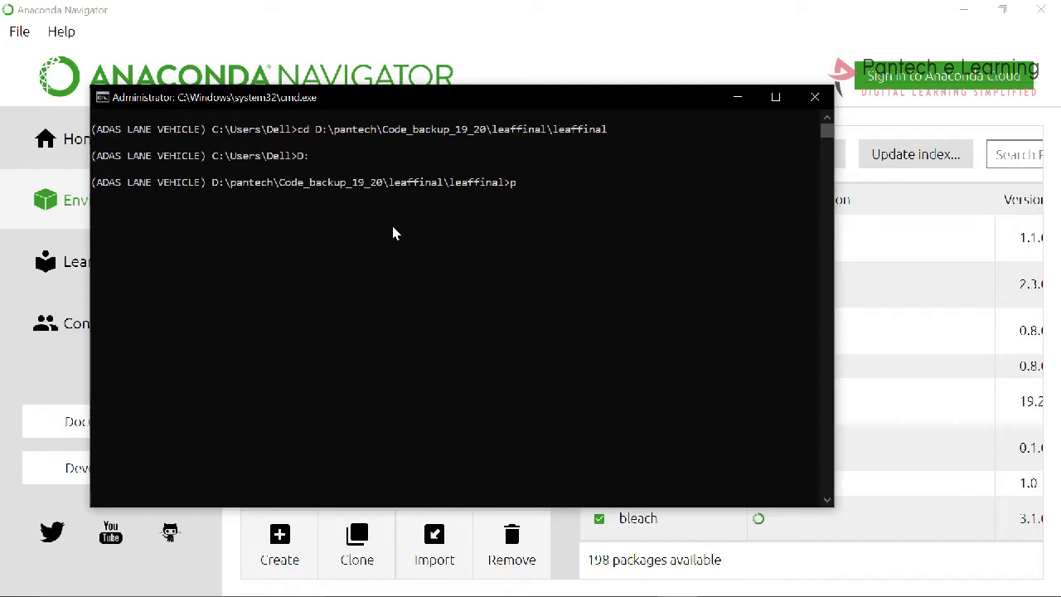
{"action": "type", "text": "ython"}
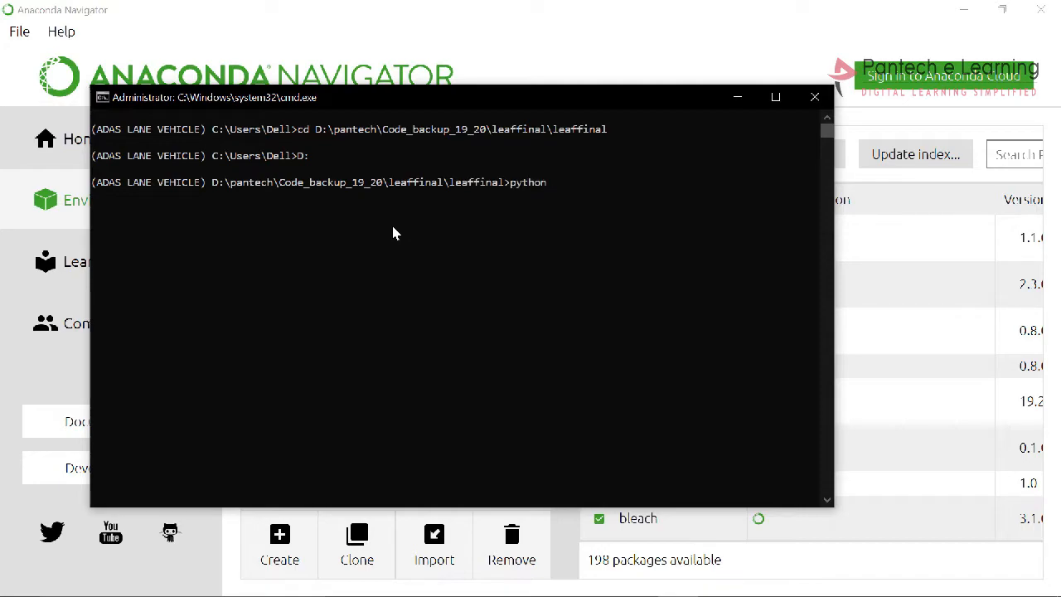
{"action": "type", "text": "1.jpg"}
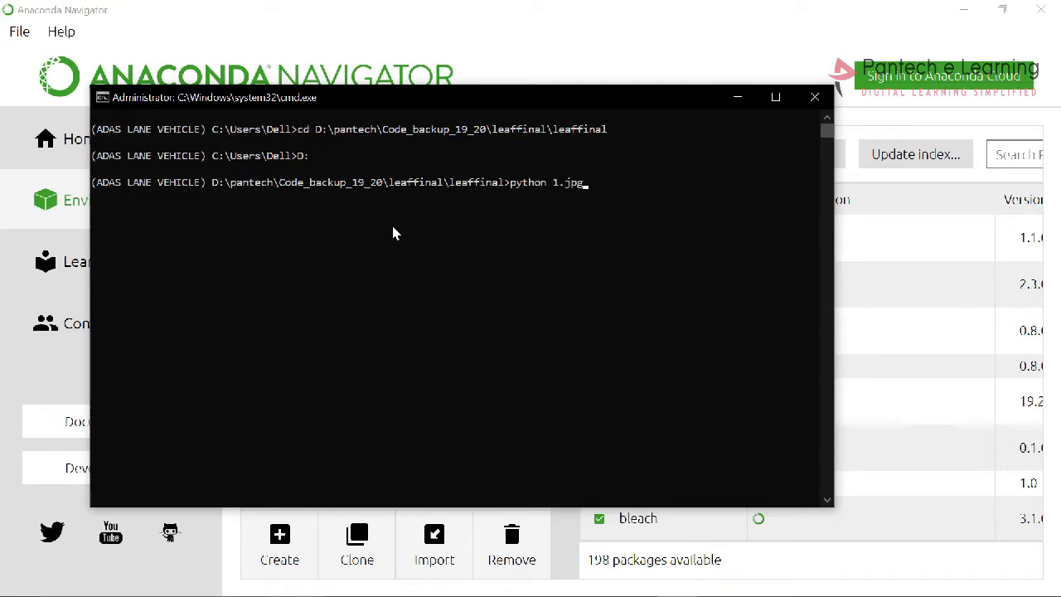
{"action": "type", "text": "dataset"}
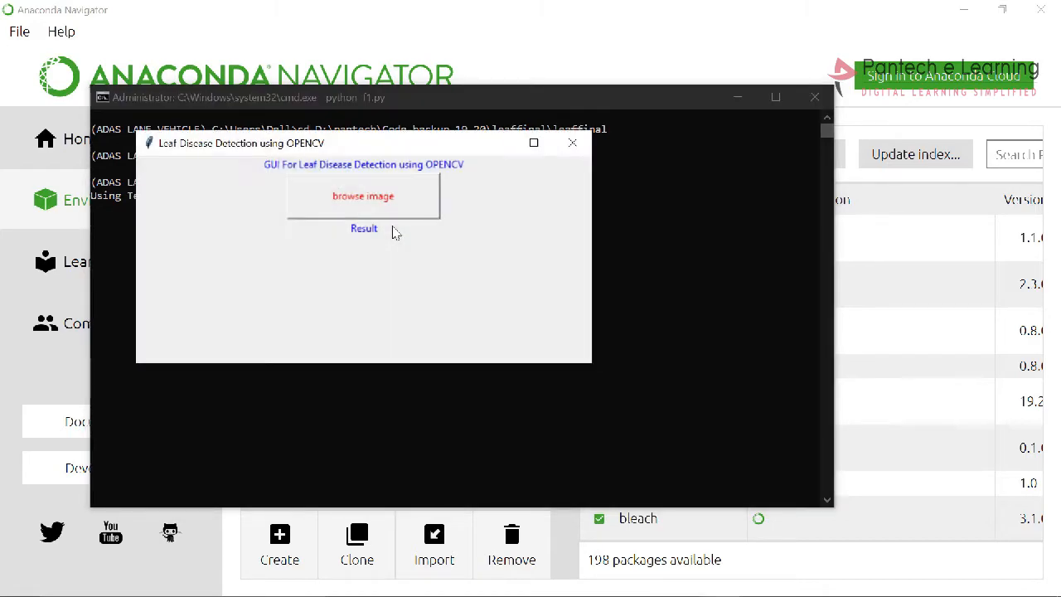
{"action": "mouse_move", "coordinate": [340, 253]}
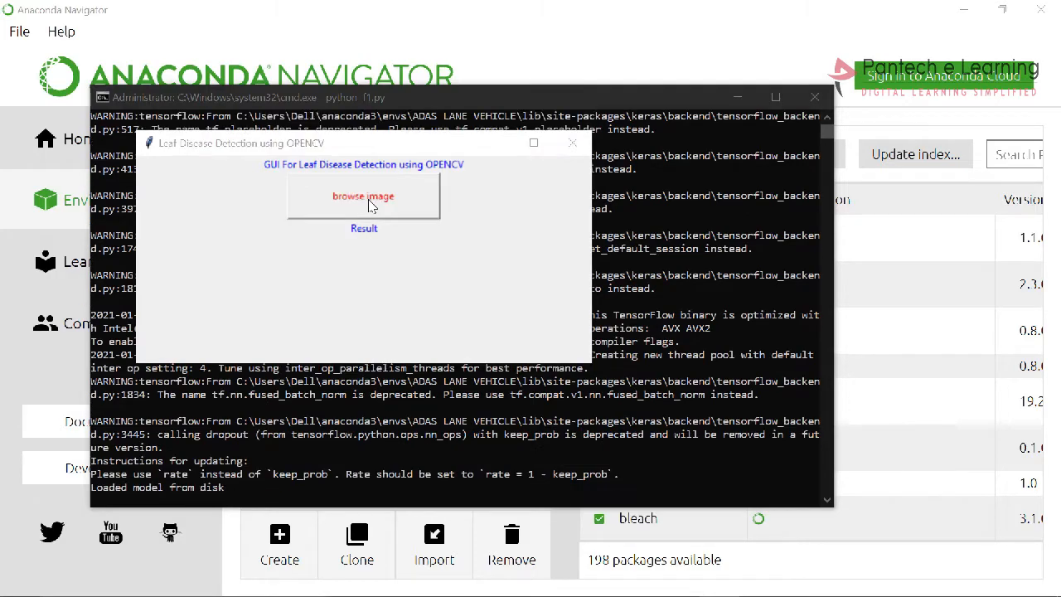
- Browse a test leaf image, classified as Corn_(maize)___Common_rust_
{"action": "left_click", "coordinate": [363, 195]}
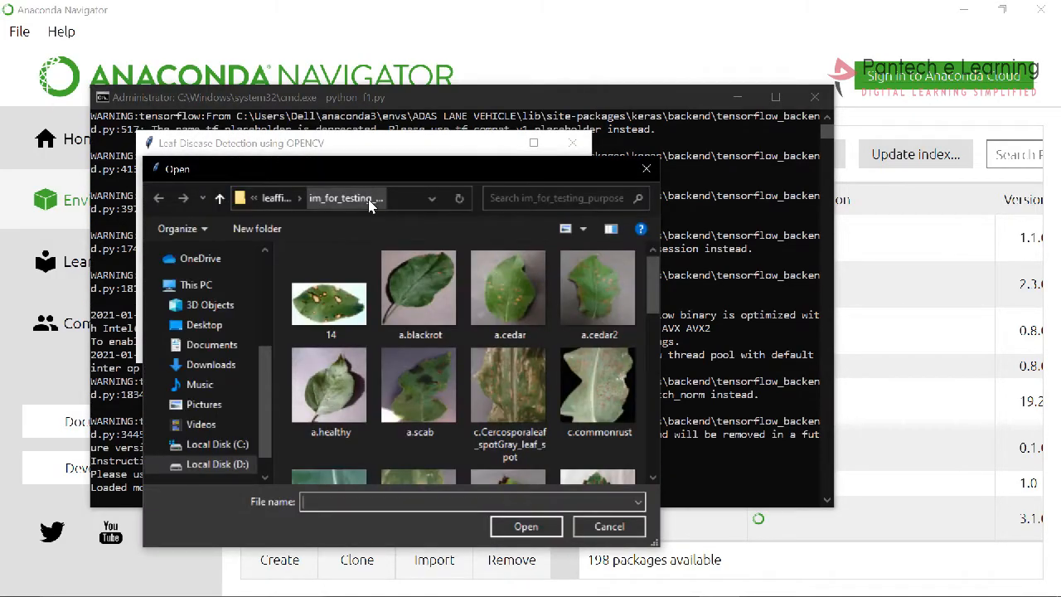
{"action": "mouse_move", "coordinate": [350, 246]}
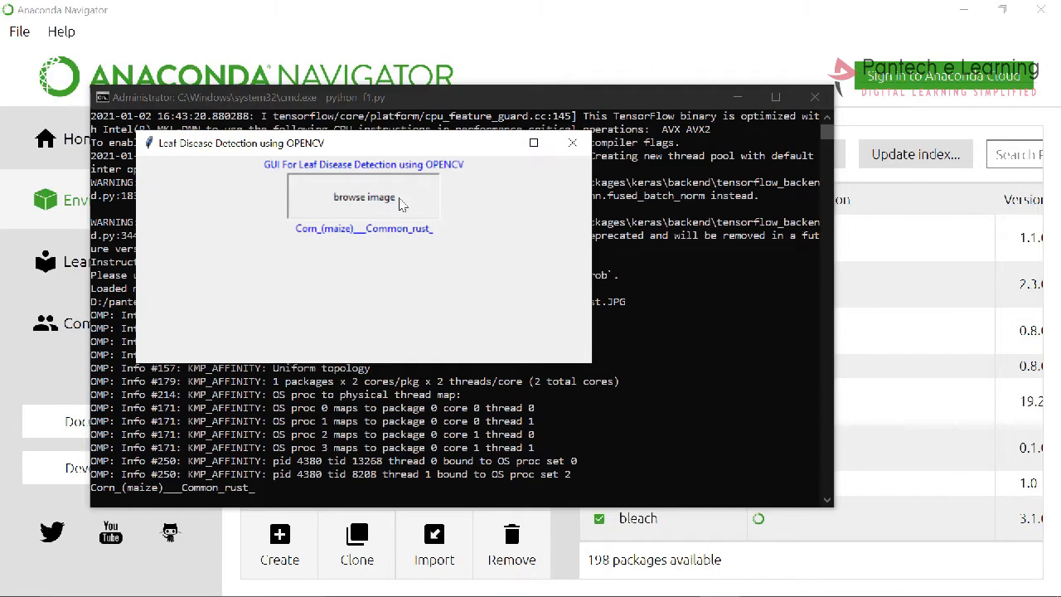
- Browse the a.scab image, classified as Apple___Apple_scab
{"action": "left_click", "coordinate": [365, 196]}
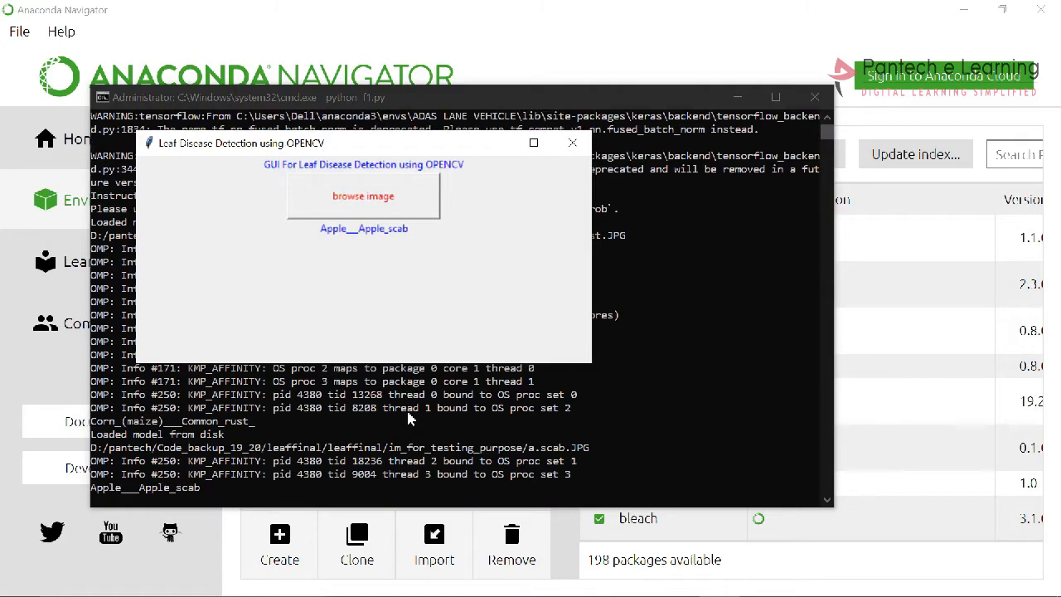
{"action": "mouse_move", "coordinate": [207, 468]}
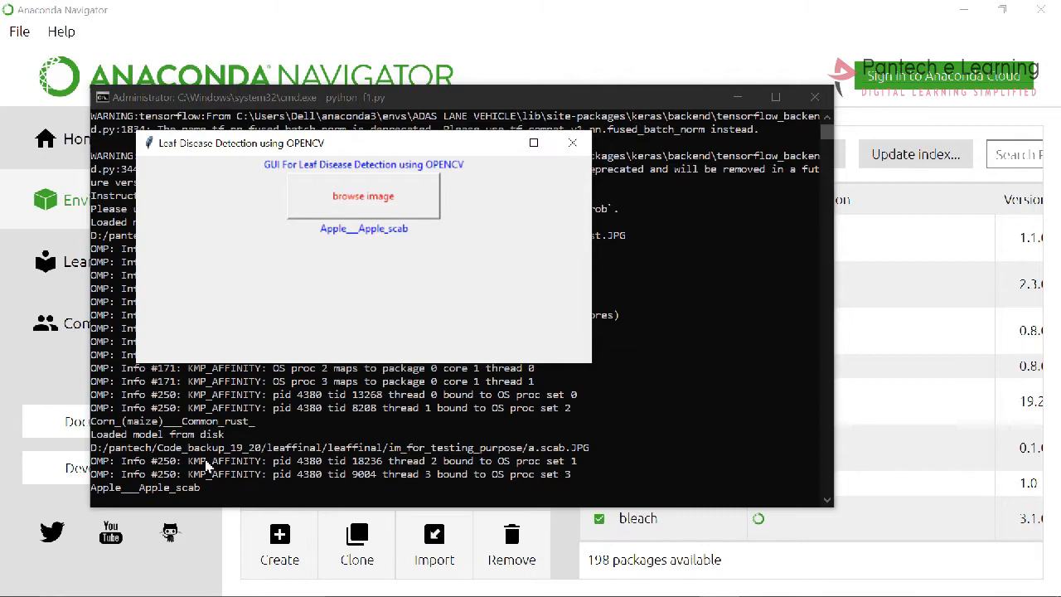
{"action": "mouse_move", "coordinate": [256, 495]}
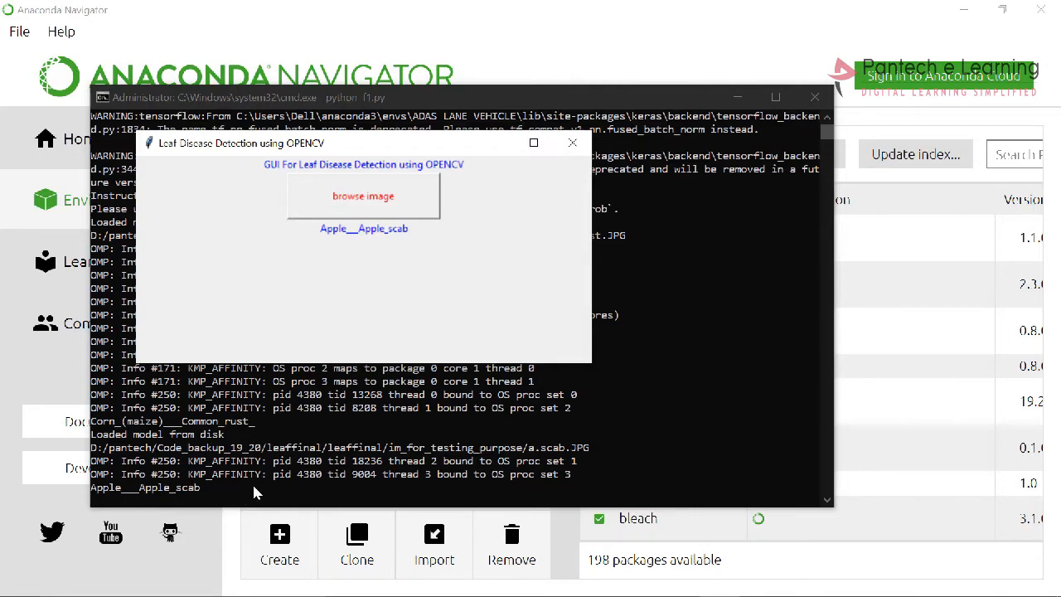
{"action": "mouse_move", "coordinate": [326, 209]}
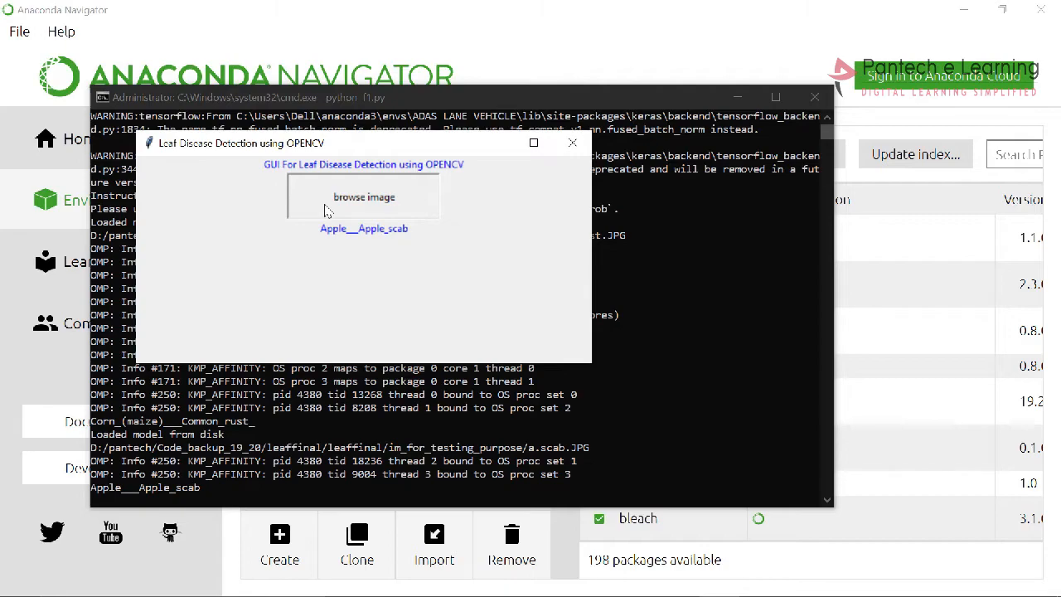
- Classify a.healthy as Apple___Healthy, then reopen the test image picker
{"action": "left_click", "coordinate": [363, 196]}
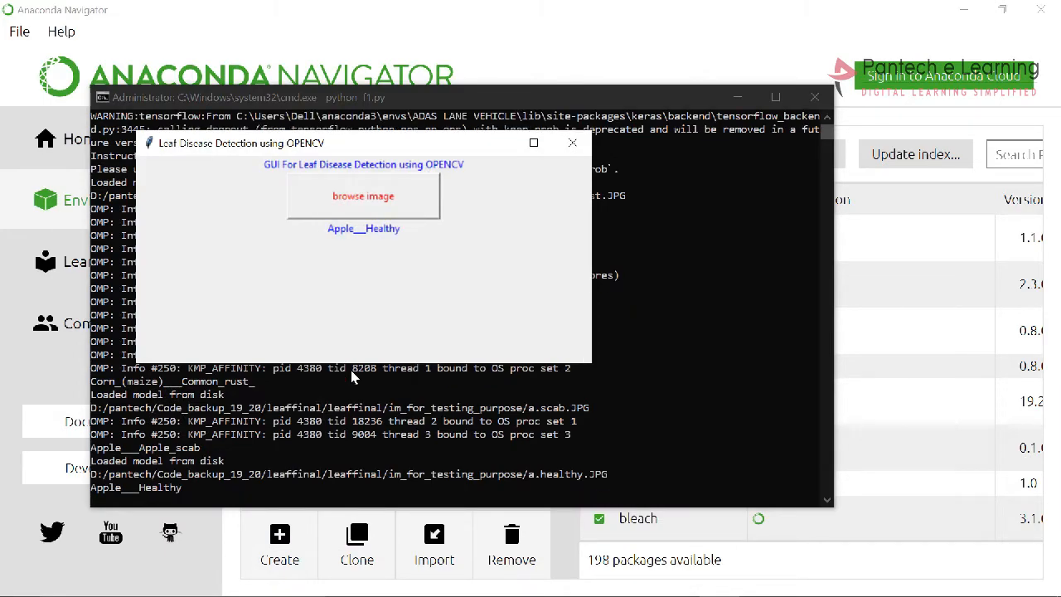
{"action": "mouse_move", "coordinate": [395, 214]}
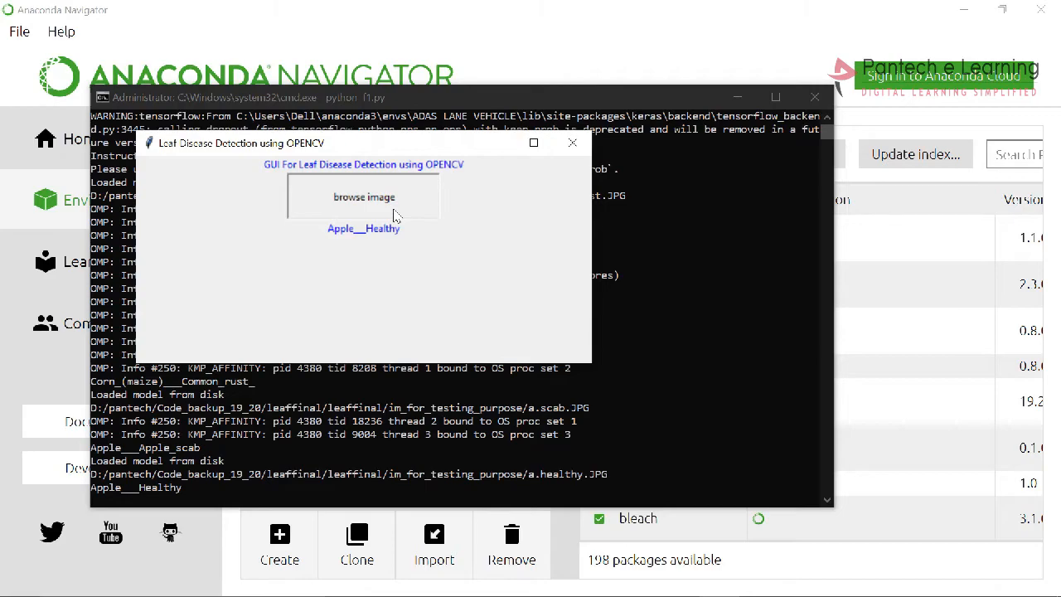
{"action": "left_click", "coordinate": [365, 195]}
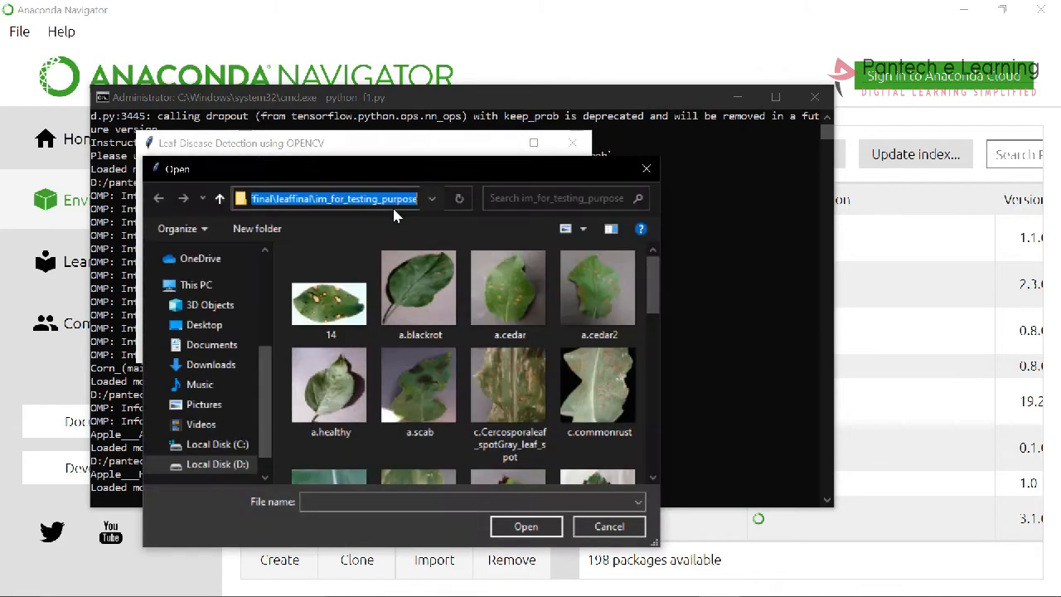
{"action": "scroll", "scroll_direction": "down", "scroll_amount": 3}
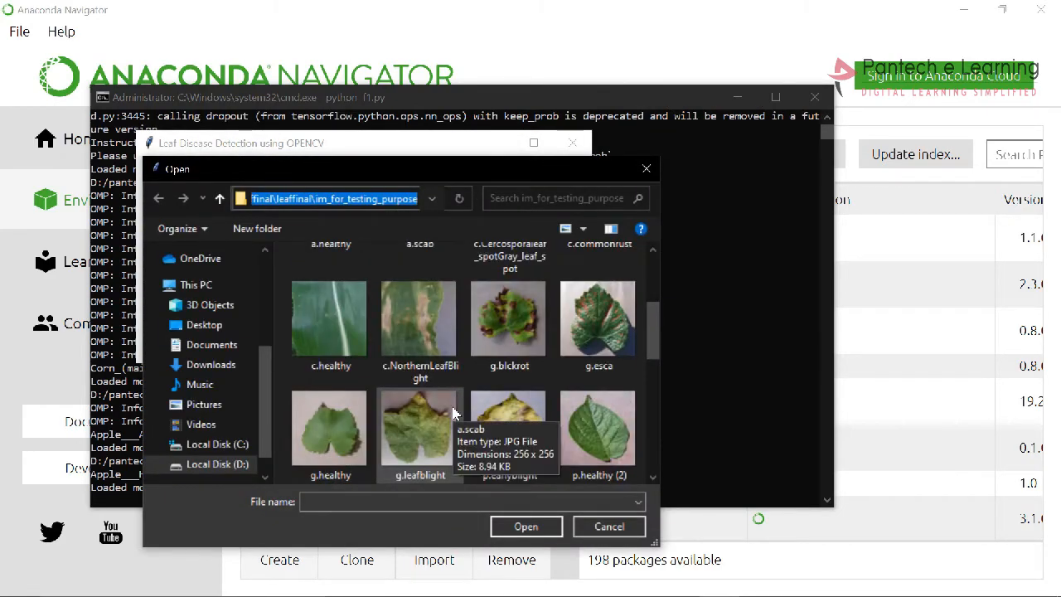